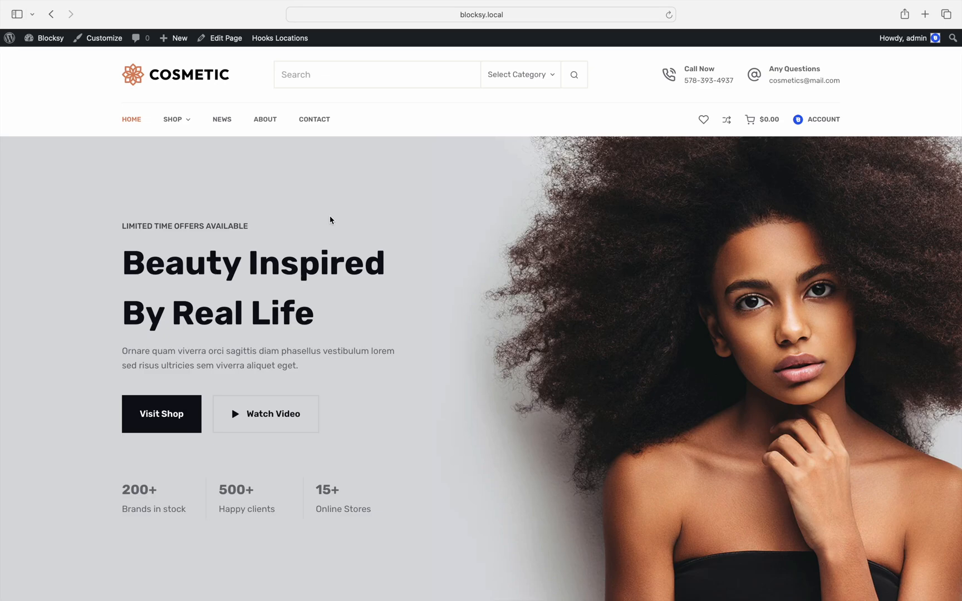
# Step: Open the Body product category page from the Shop menu
pyautogui.click(172, 119)
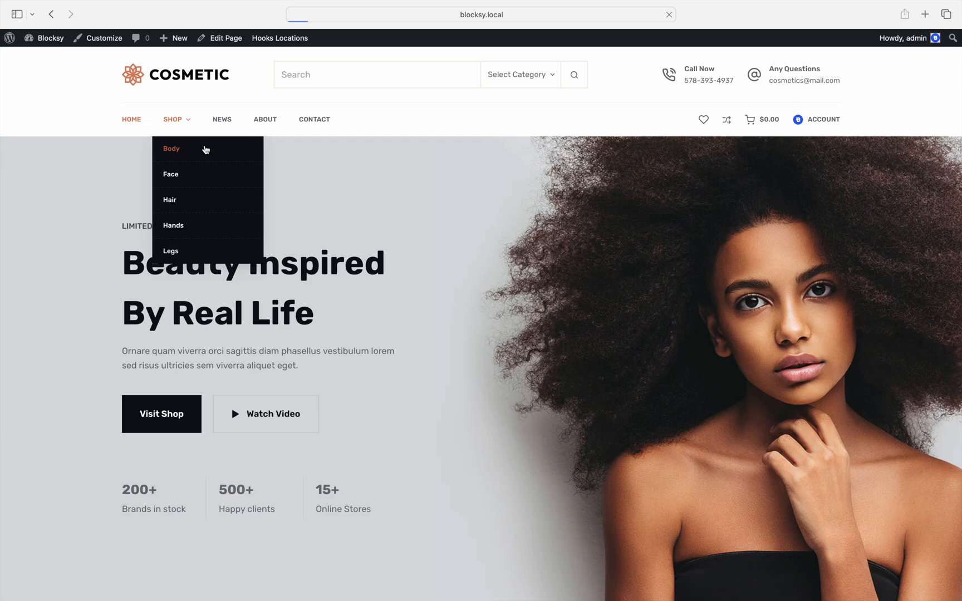
pyautogui.click(171, 149)
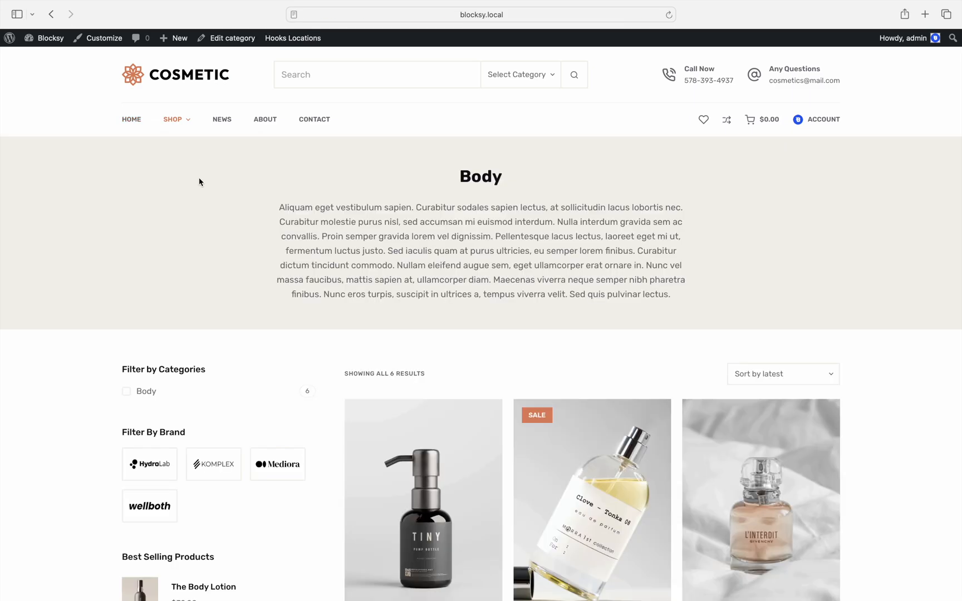
pyautogui.moveTo(249, 233)
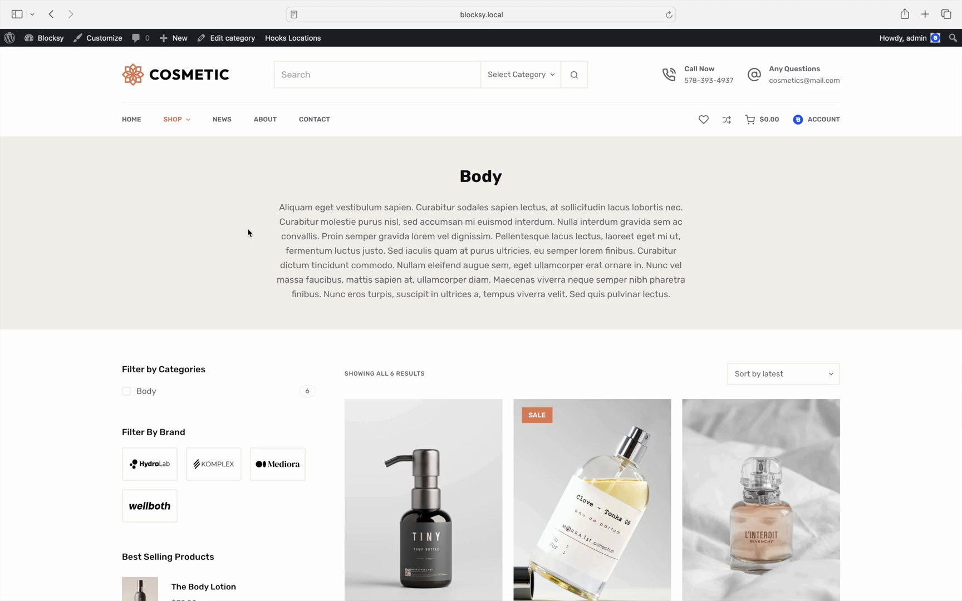
# Step: In the Customizer's Product Archives page title settings, hide the Description and publish
pyautogui.click(103, 37)
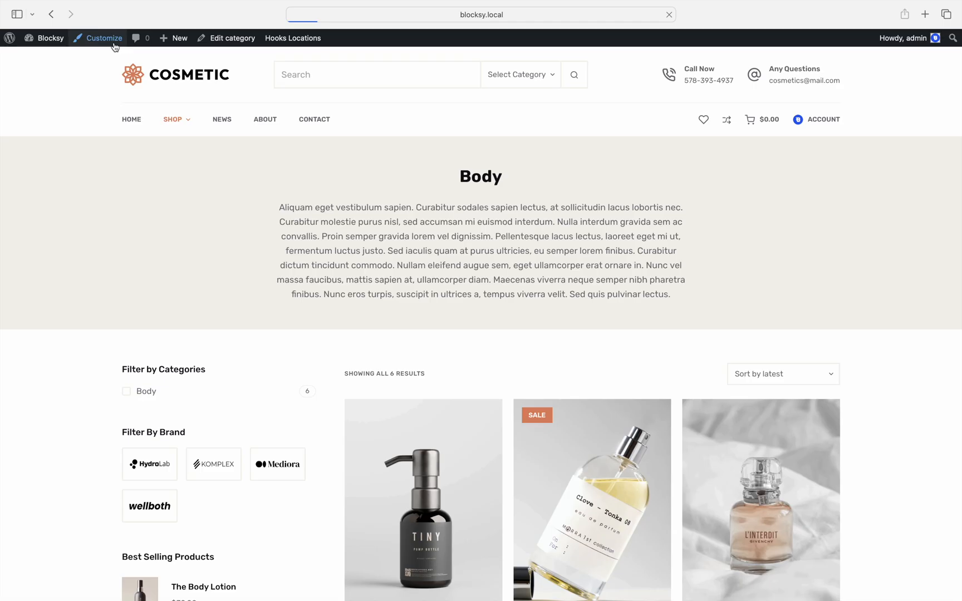
pyautogui.click(105, 38)
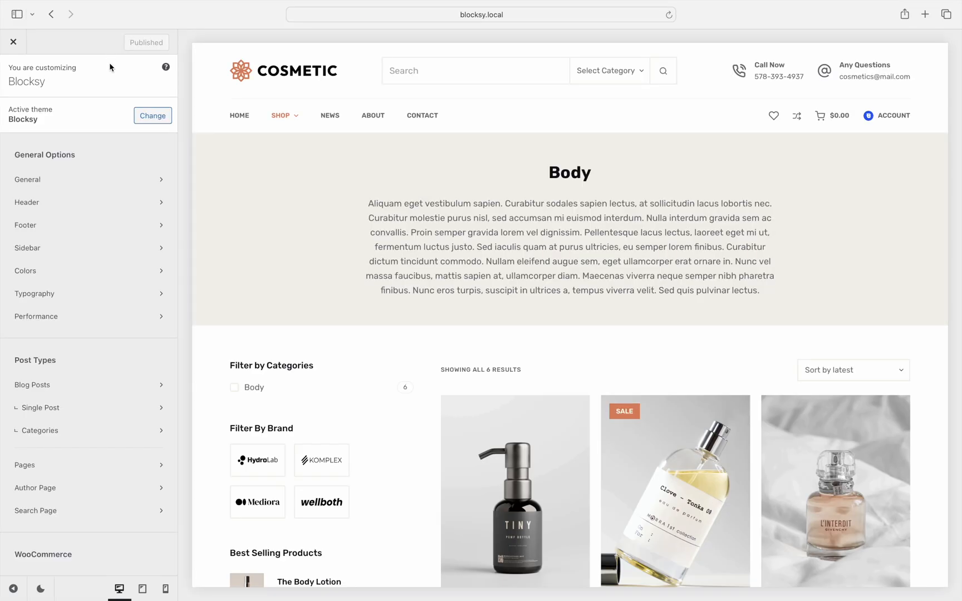
pyautogui.scroll(-3)
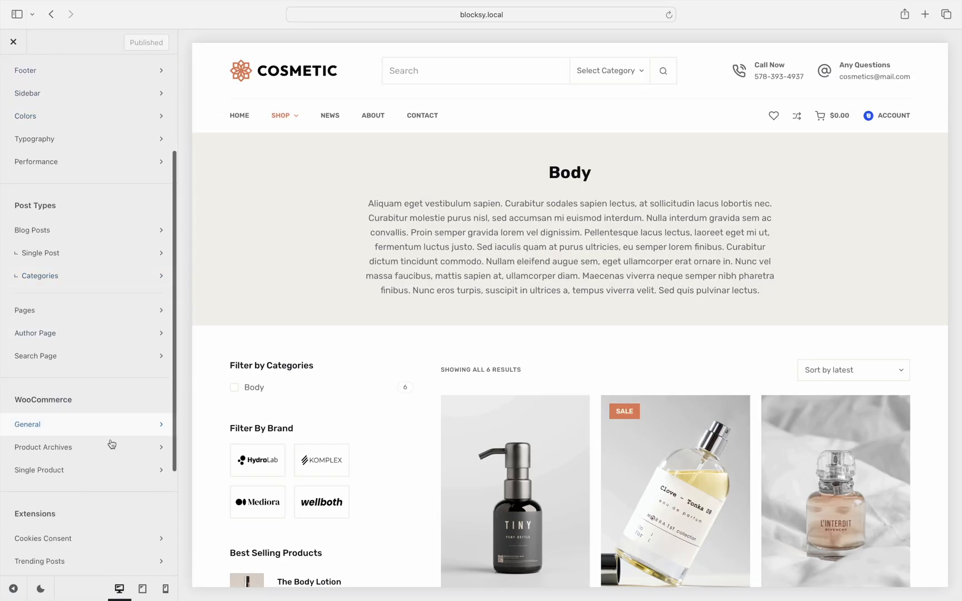
pyautogui.click(43, 446)
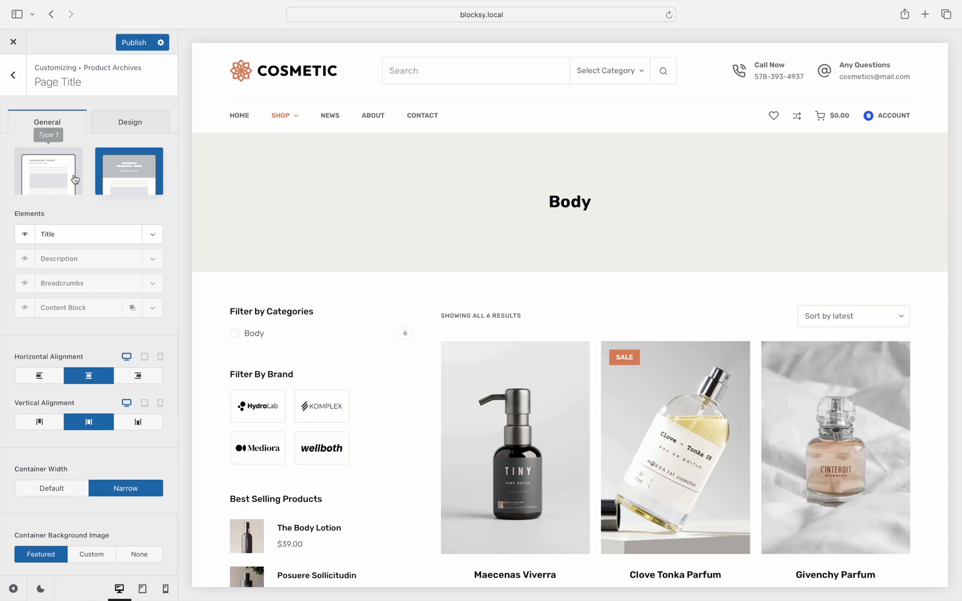
pyautogui.click(142, 42)
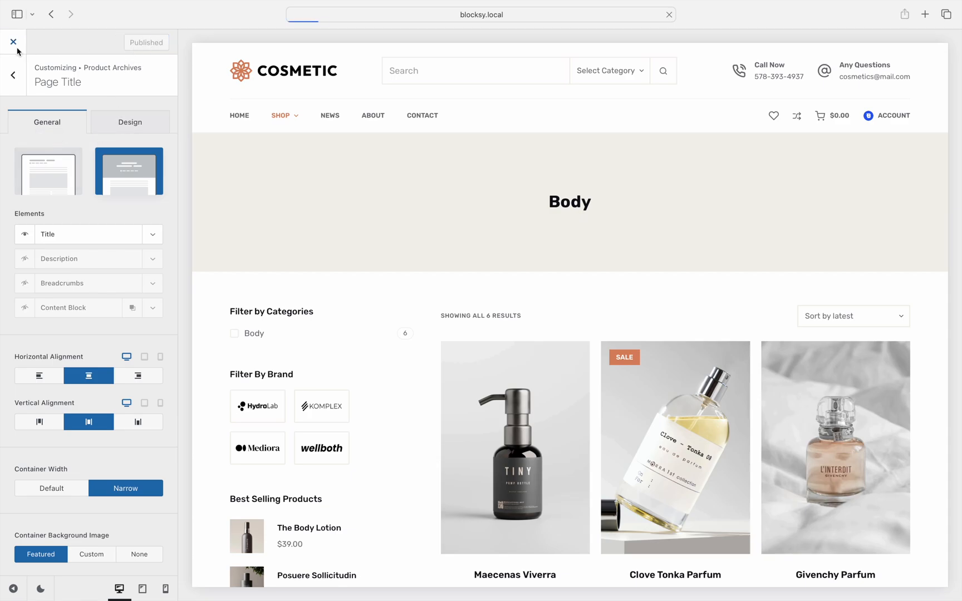
# Step: Show WooCommerce hook locations on the Body page and scroll to woocommerce_after_shop_loop
pyautogui.click(12, 42)
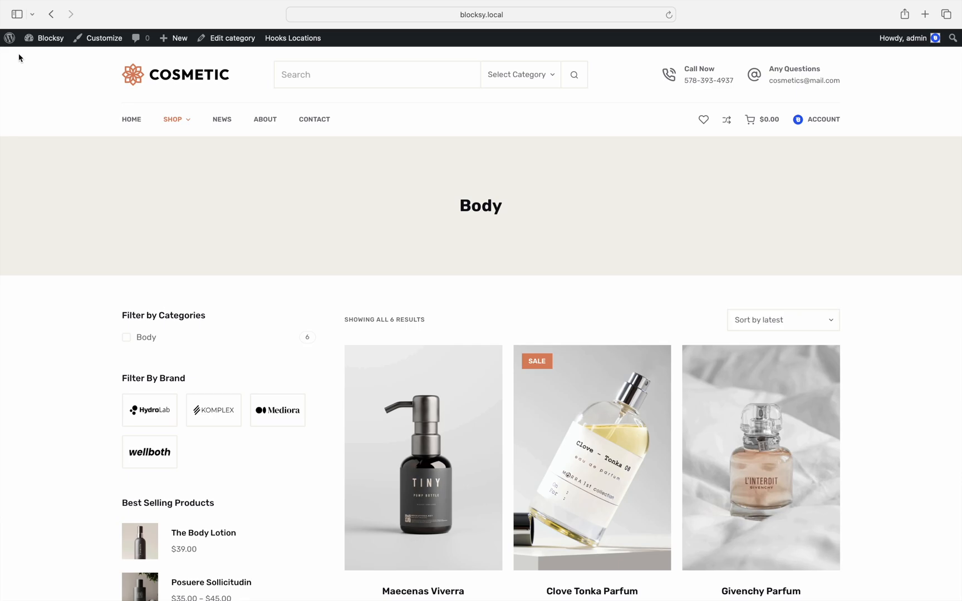
pyautogui.click(292, 37)
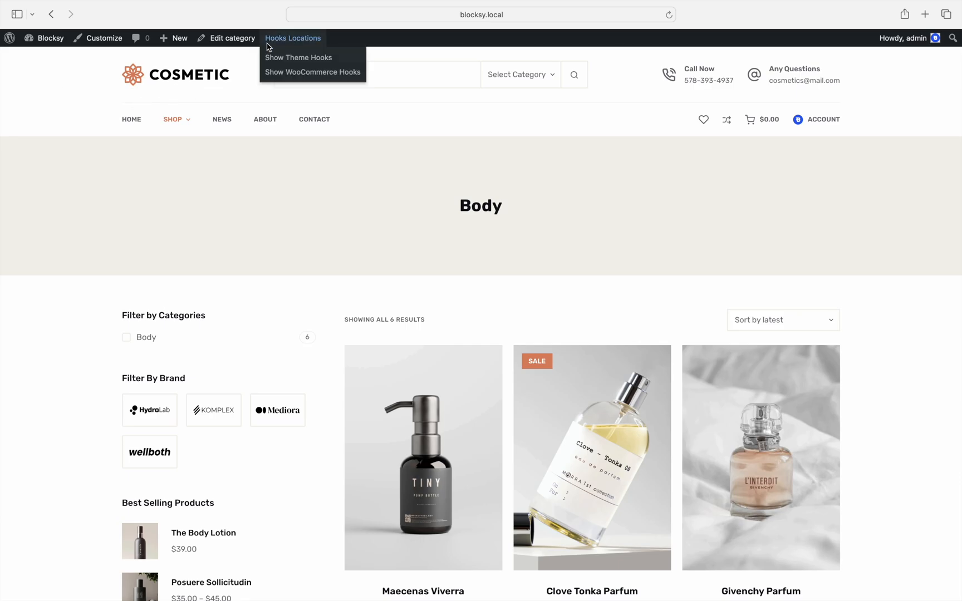
pyautogui.click(312, 72)
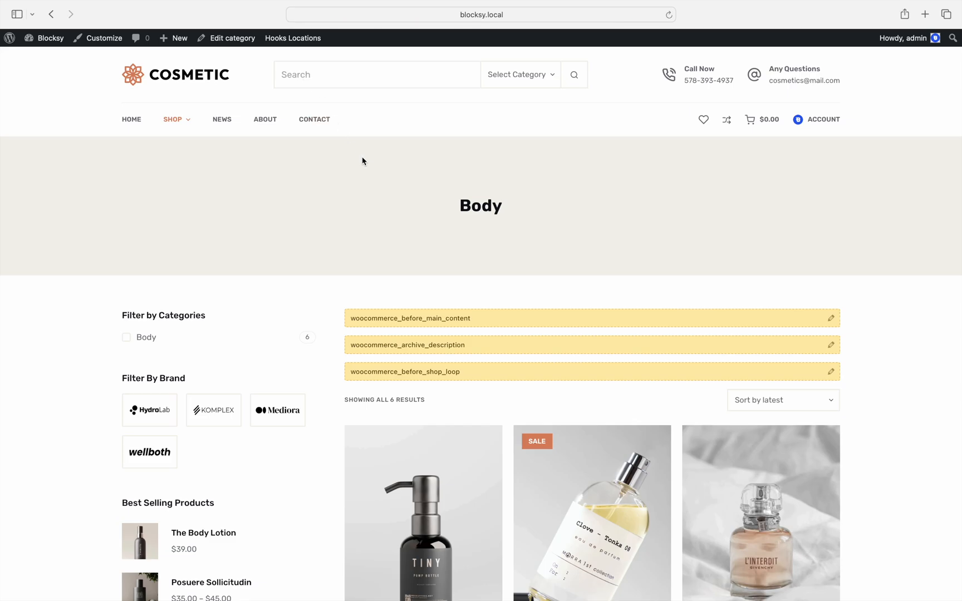
pyautogui.scroll(-3)
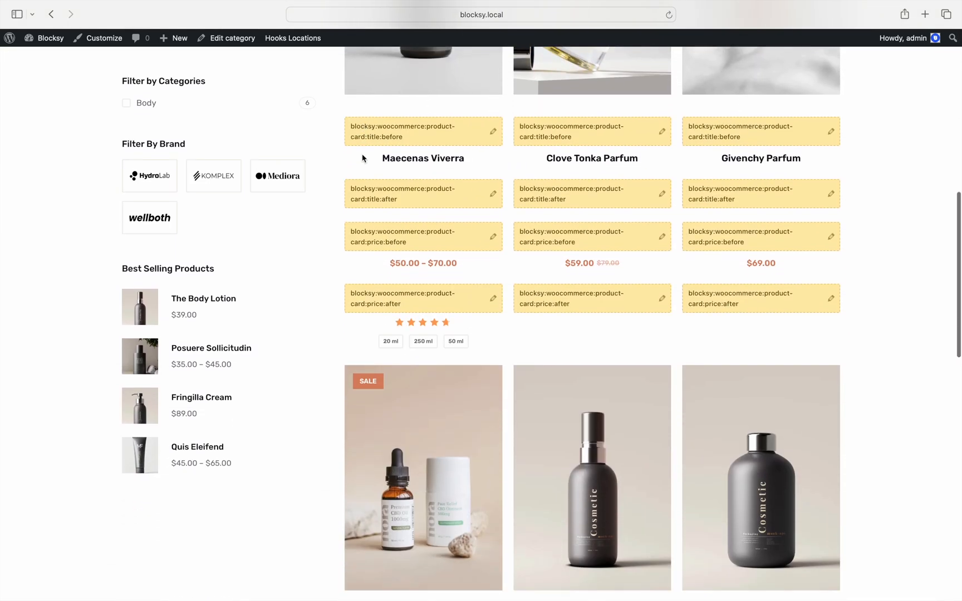
pyautogui.scroll(-3)
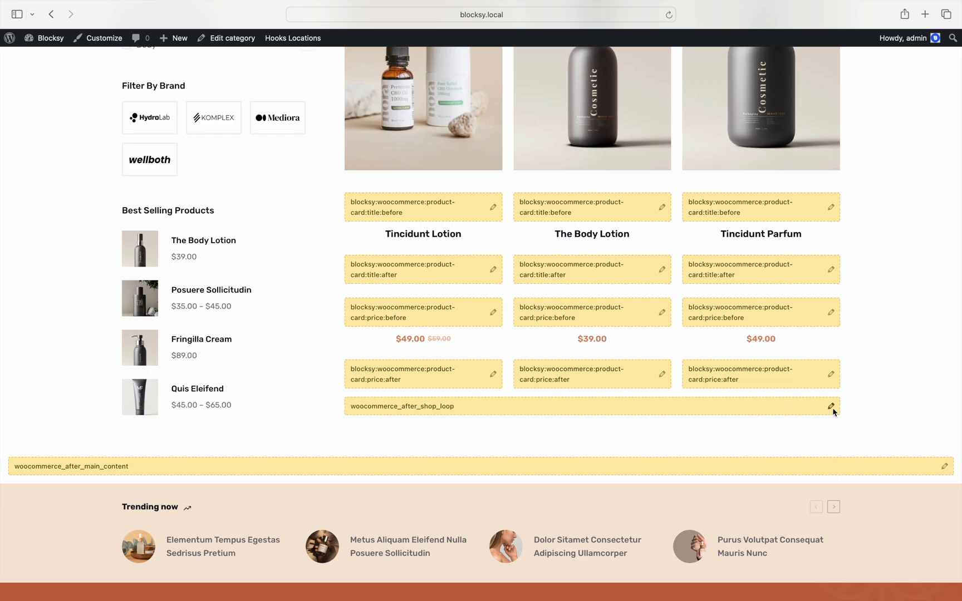
# Step: Create a content block for the after-shop-loop hook titled 'Archive Description' and search /dynamic
pyautogui.click(831, 407)
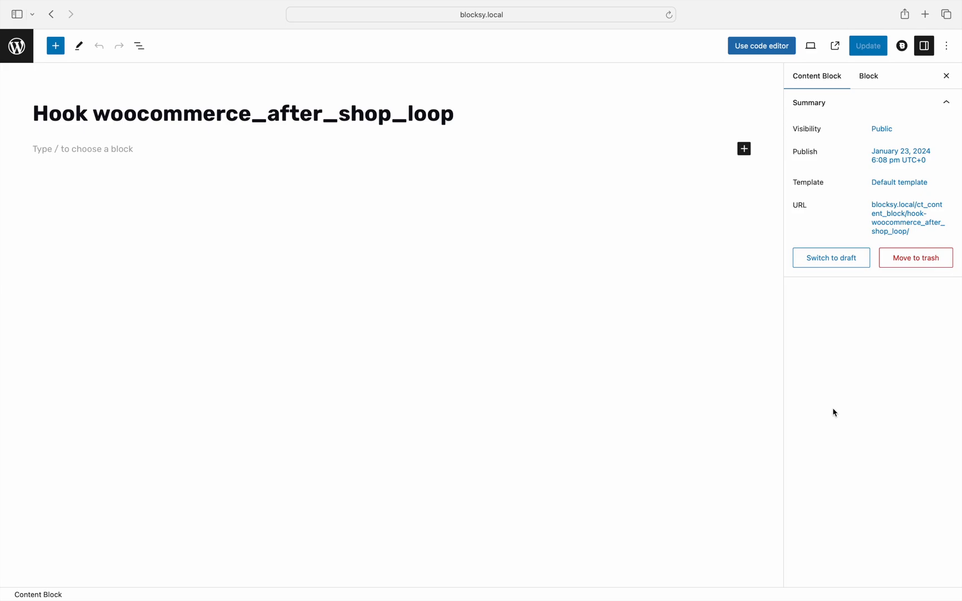
pyautogui.moveTo(649, 300)
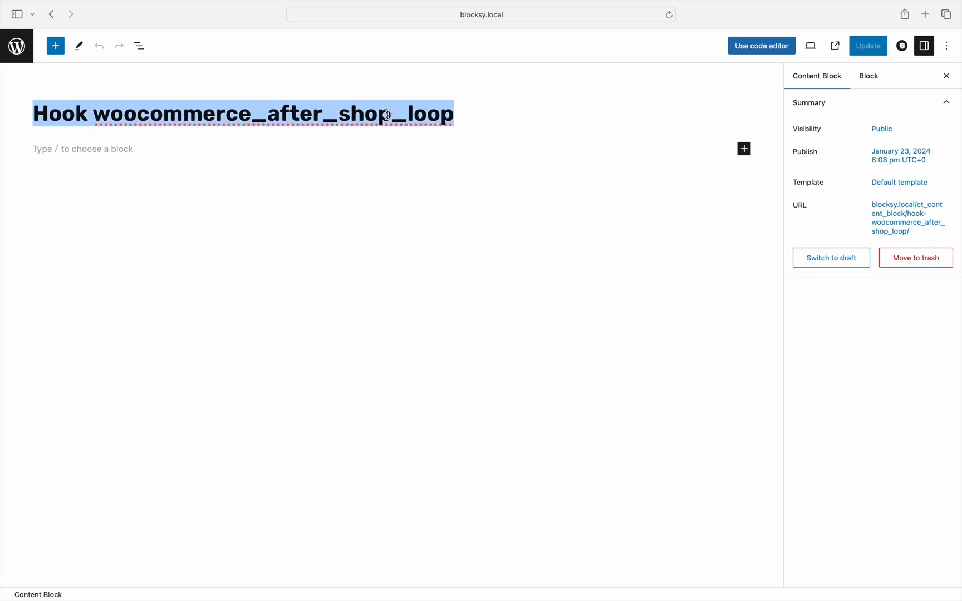
pyautogui.write('Archive Desc')
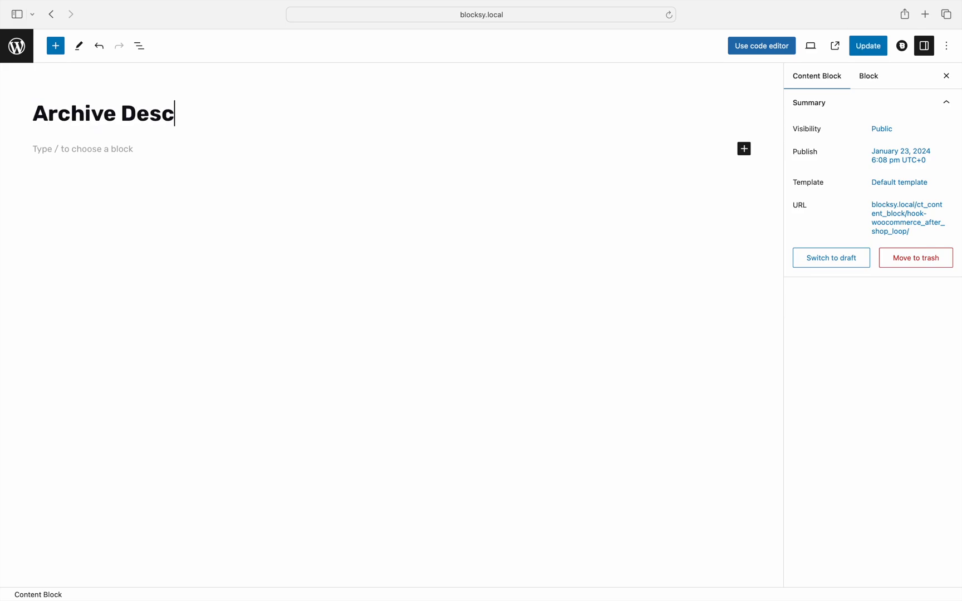
pyautogui.write('ription')
pyautogui.click(382, 148)
pyautogui.write('/')
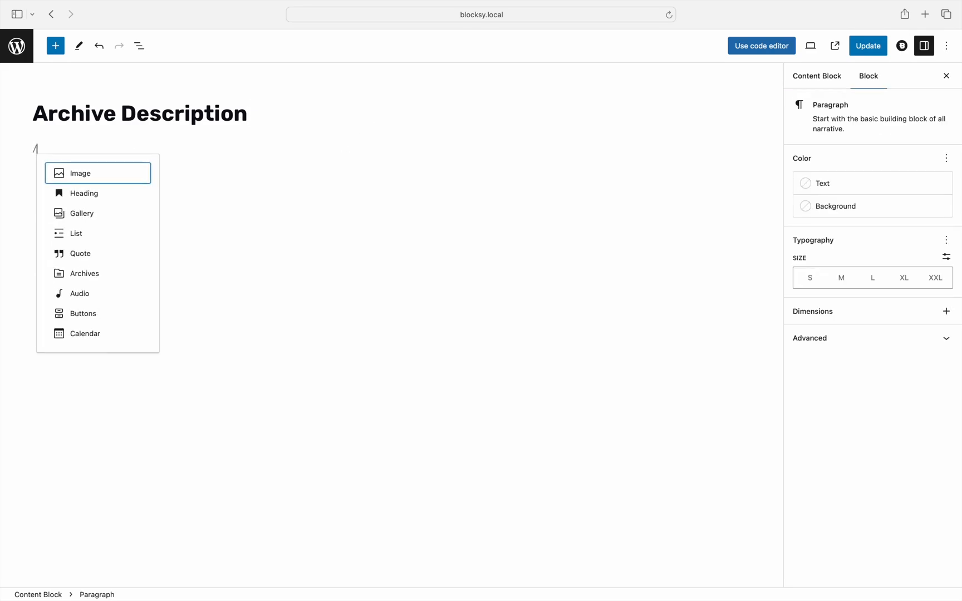
pyautogui.write('dynamic')
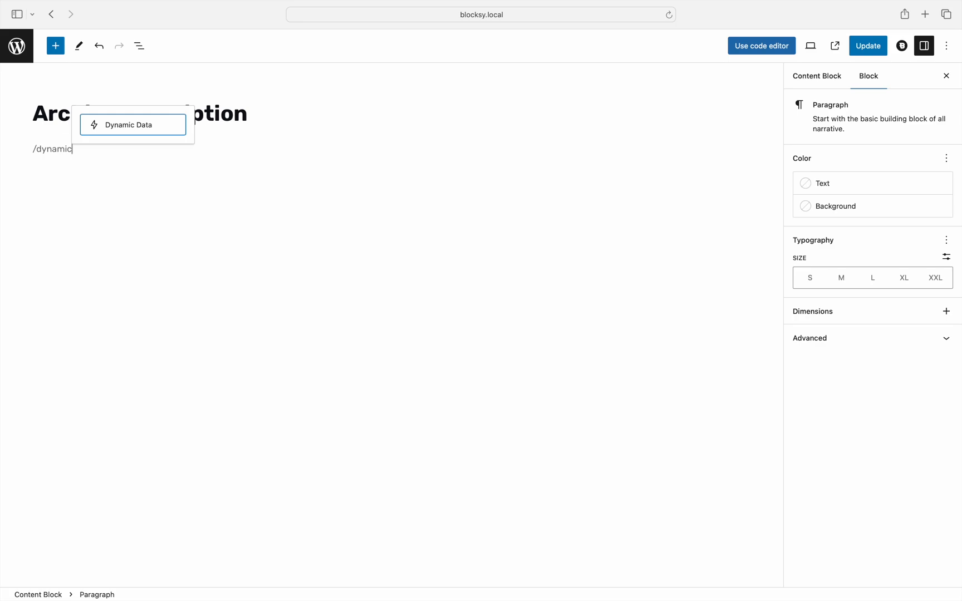
# Step: Insert a Dynamic Data block with Content Source set to Archive Description
pyautogui.click(131, 125)
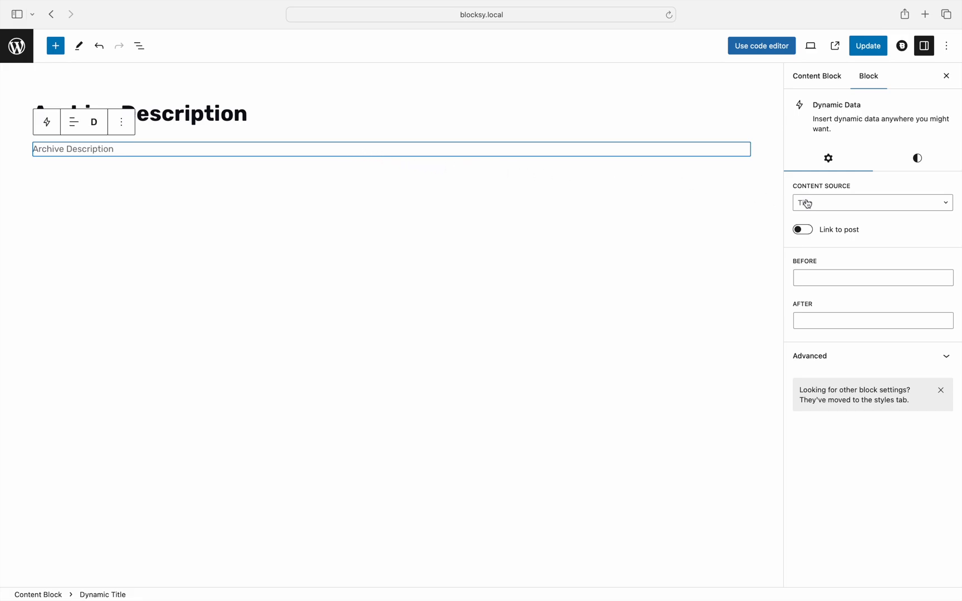
pyautogui.click(871, 202)
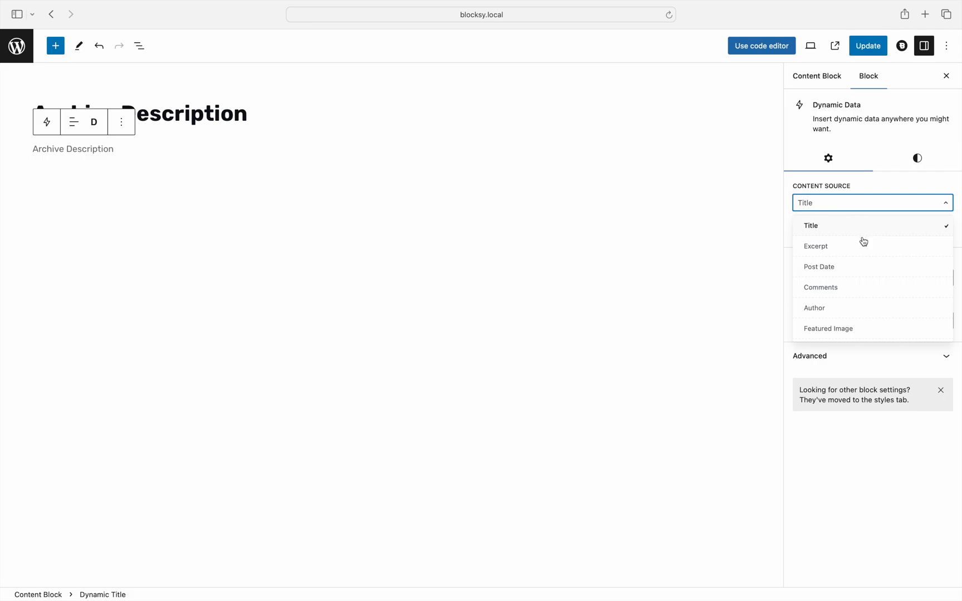
pyautogui.scroll(-3)
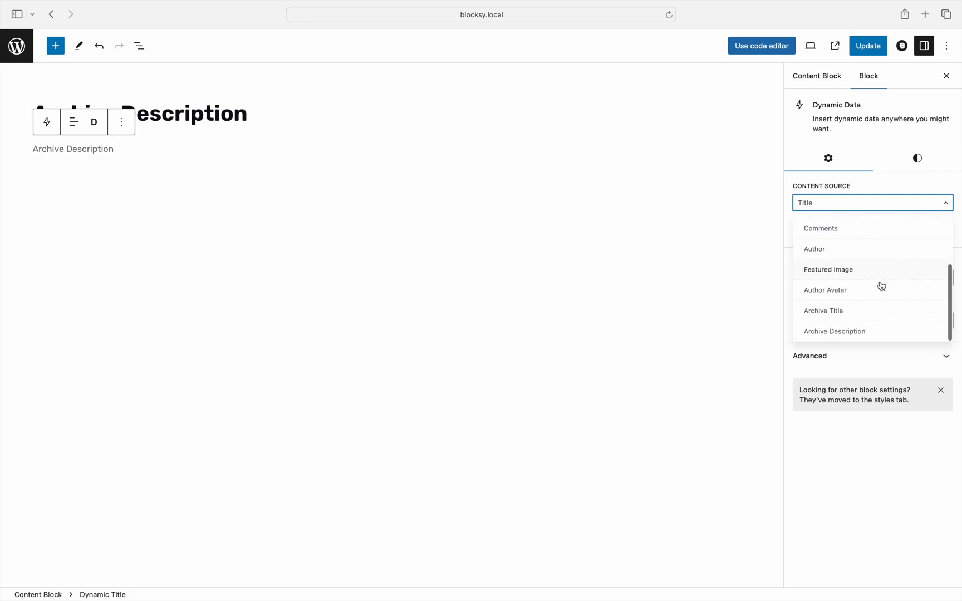
pyautogui.click(834, 331)
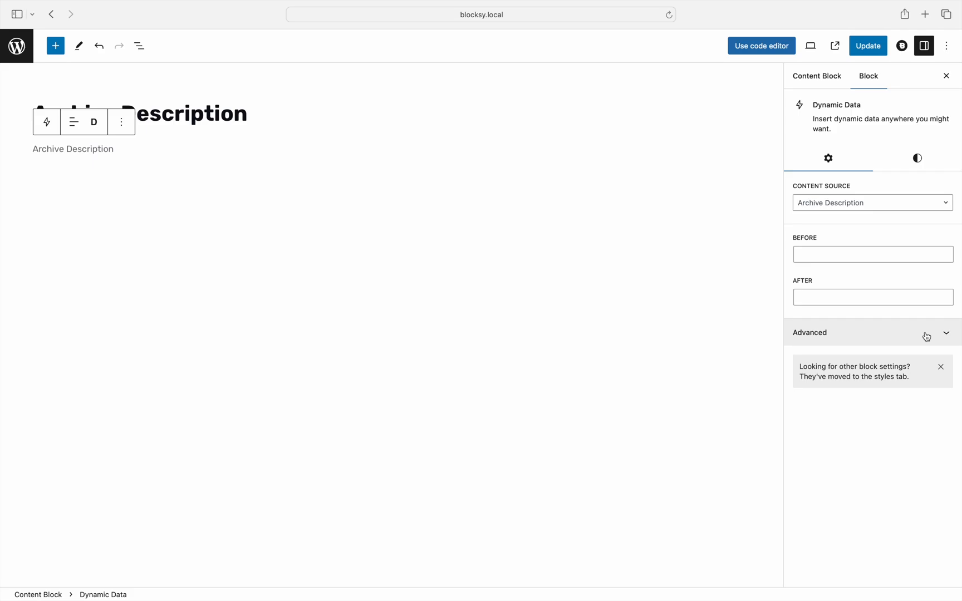
pyautogui.click(901, 46)
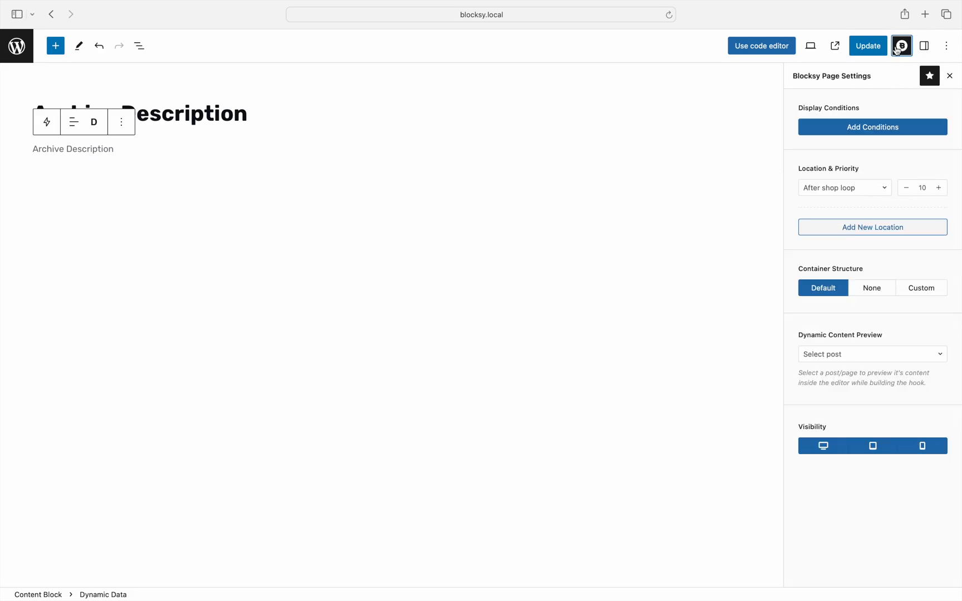
# Step: Add a display condition showing the block on Product Categories pages and save it
pyautogui.click(872, 127)
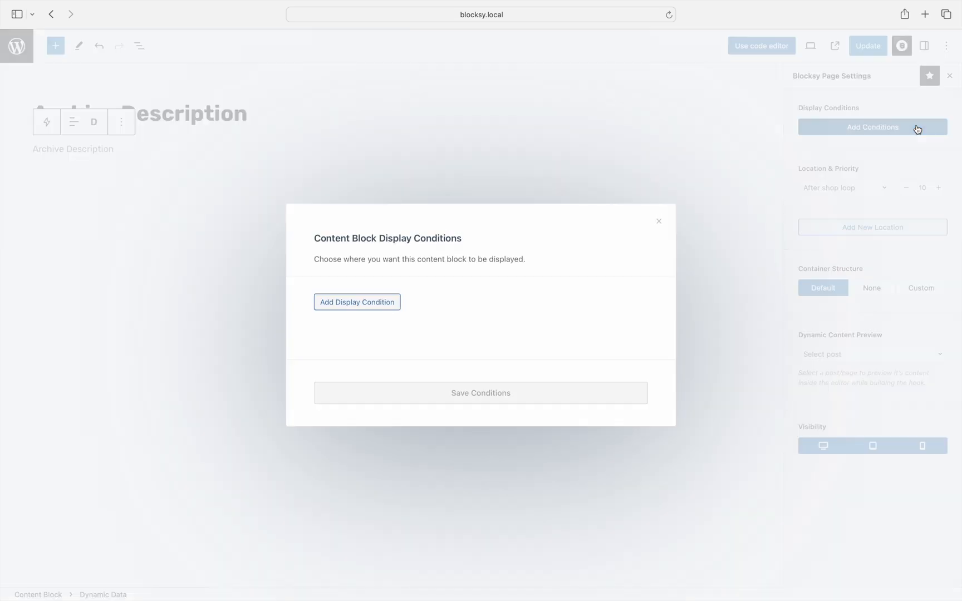
pyautogui.click(357, 301)
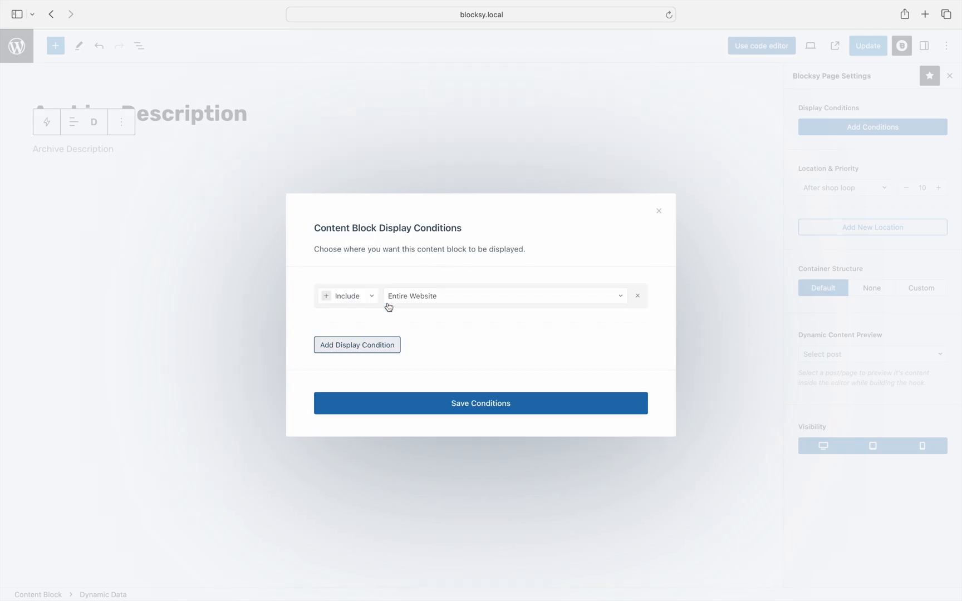
pyautogui.click(503, 295)
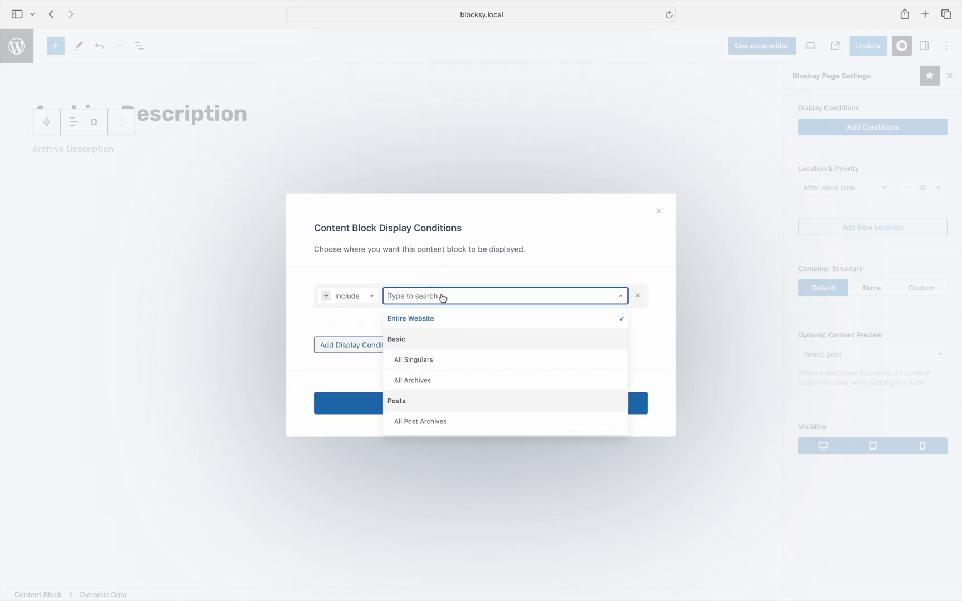
pyautogui.write('product Categories')
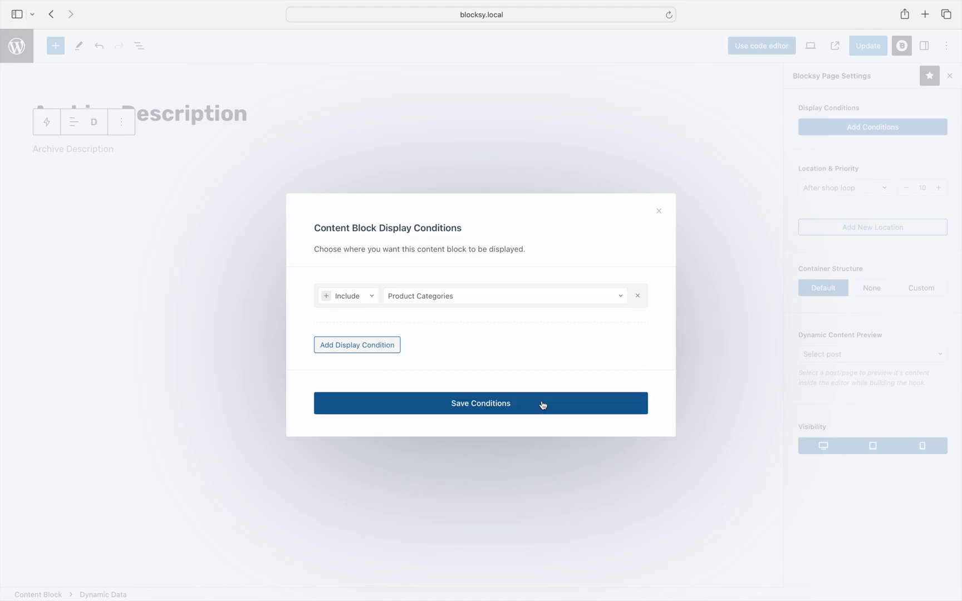
pyautogui.click(480, 403)
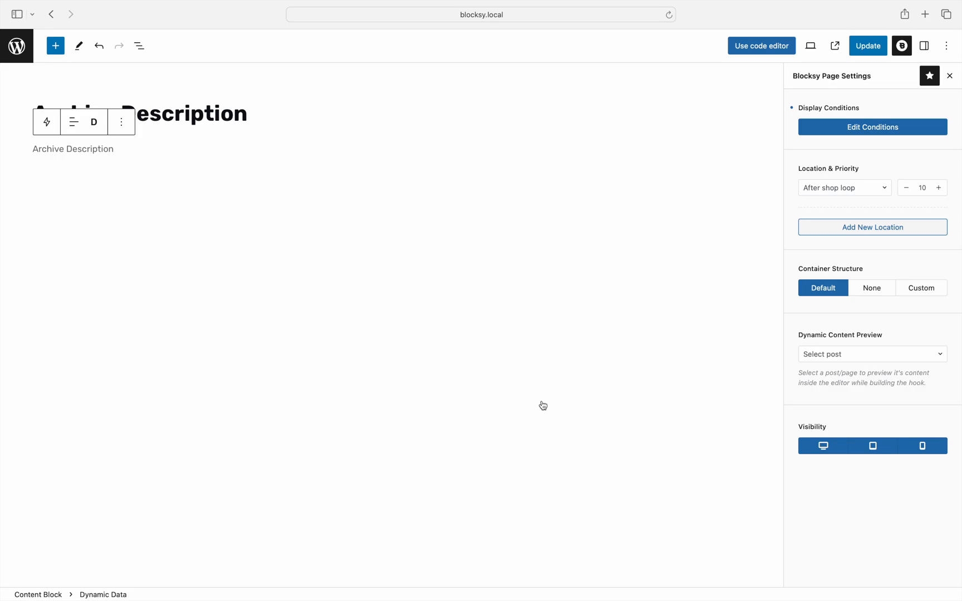
pyautogui.moveTo(816, 211)
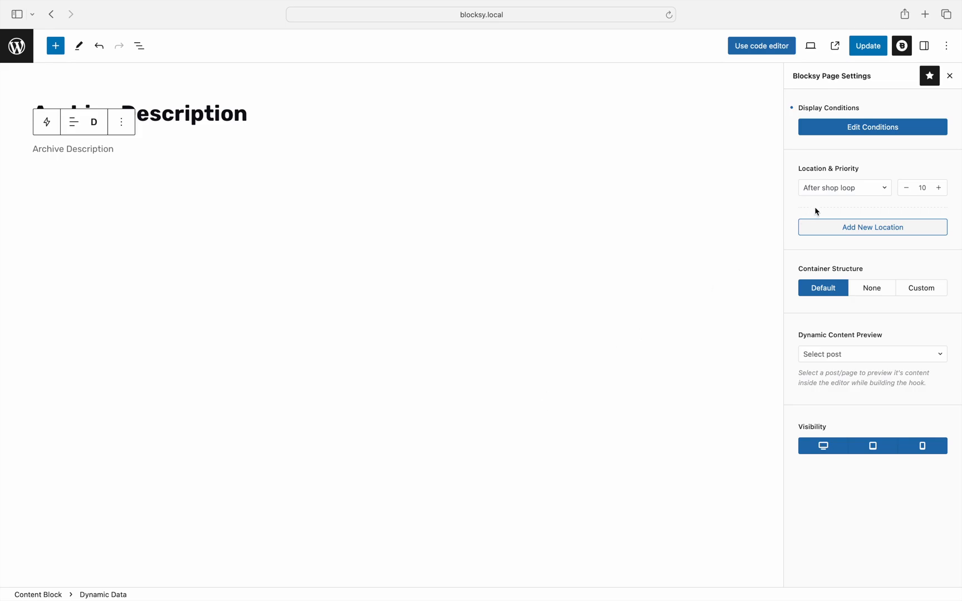
pyautogui.moveTo(823, 205)
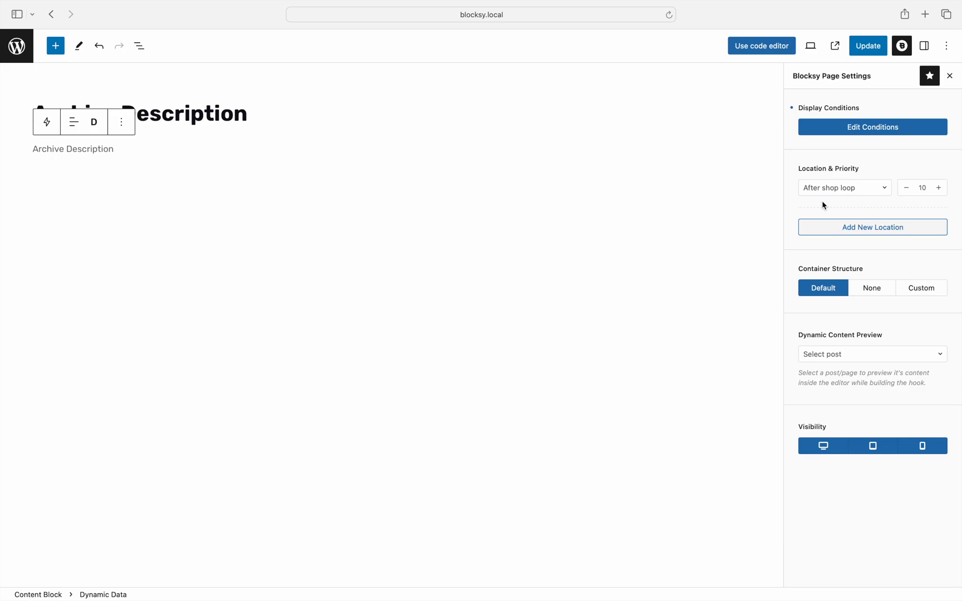
# Step: Publish the Archive Description content block and visit the live site
pyautogui.click(866, 46)
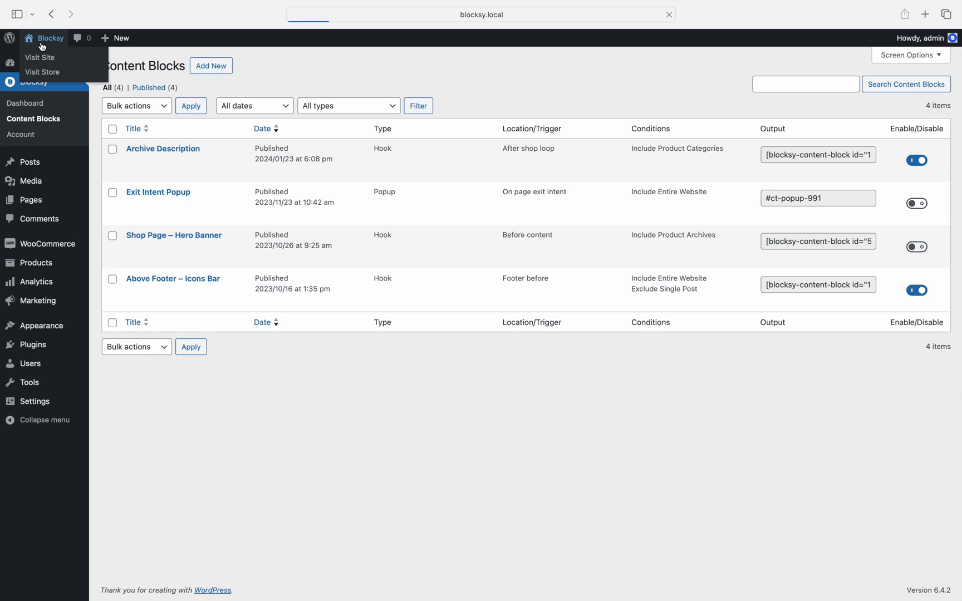
pyautogui.click(39, 58)
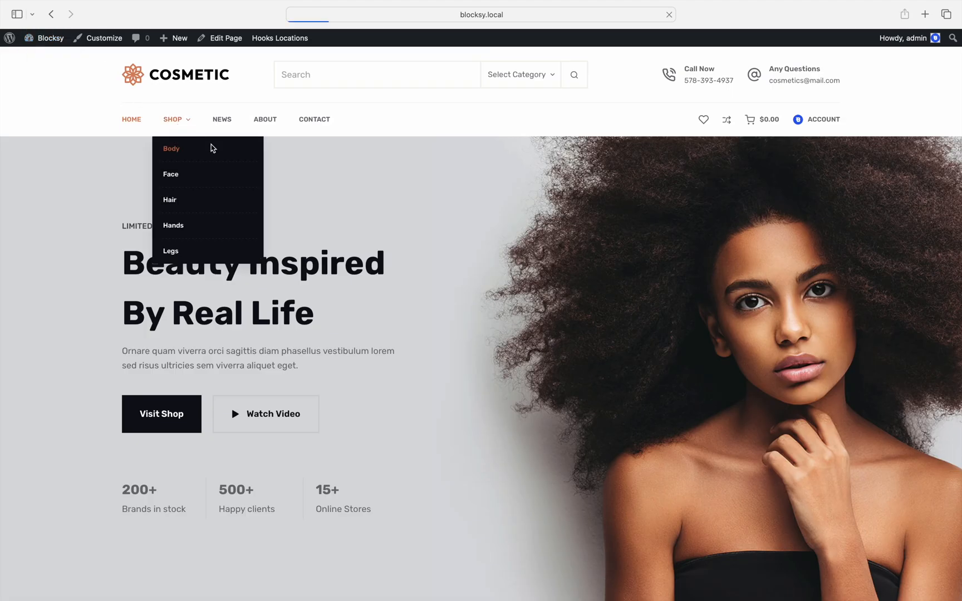
# Step: Visit the Body, Face and Legs category pages, scrolling below each product grid to check the description
pyautogui.click(171, 148)
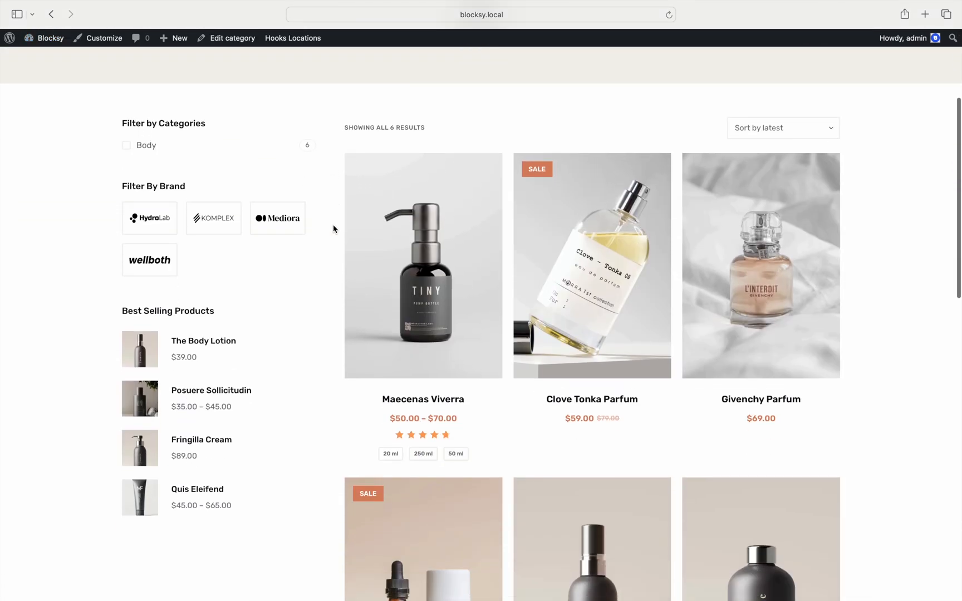
pyautogui.scroll(-3)
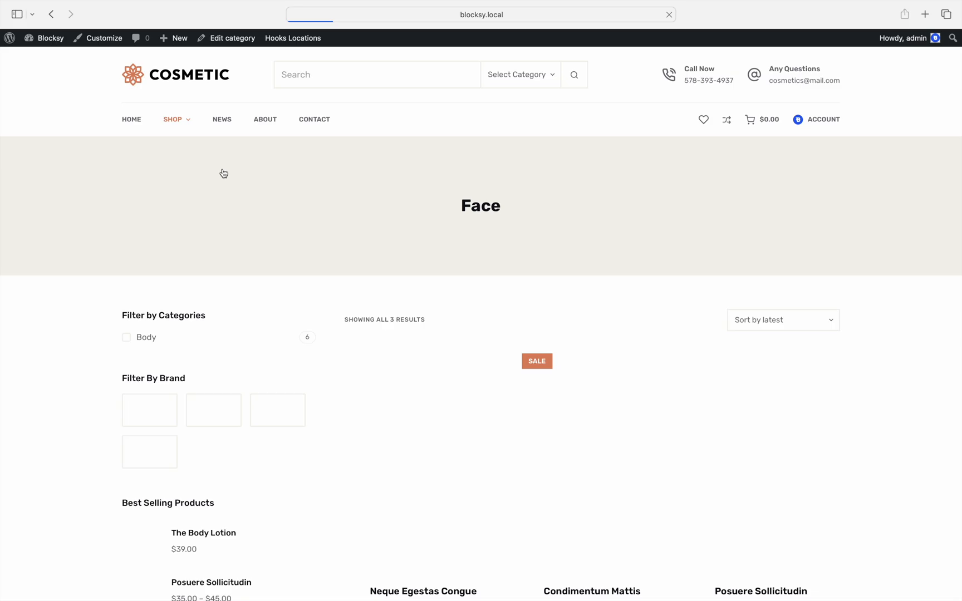
pyautogui.scroll(-3)
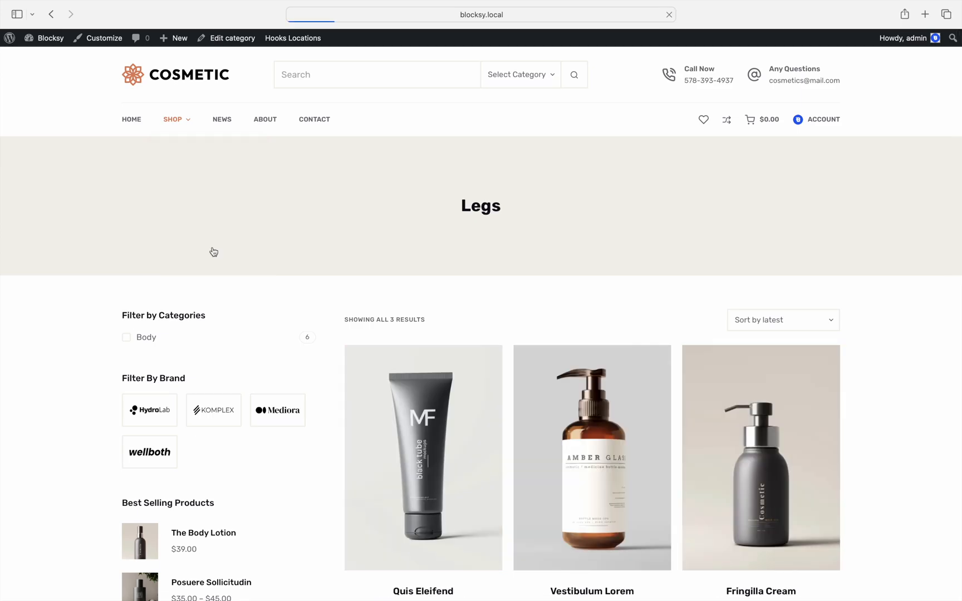
pyautogui.scroll(-3)
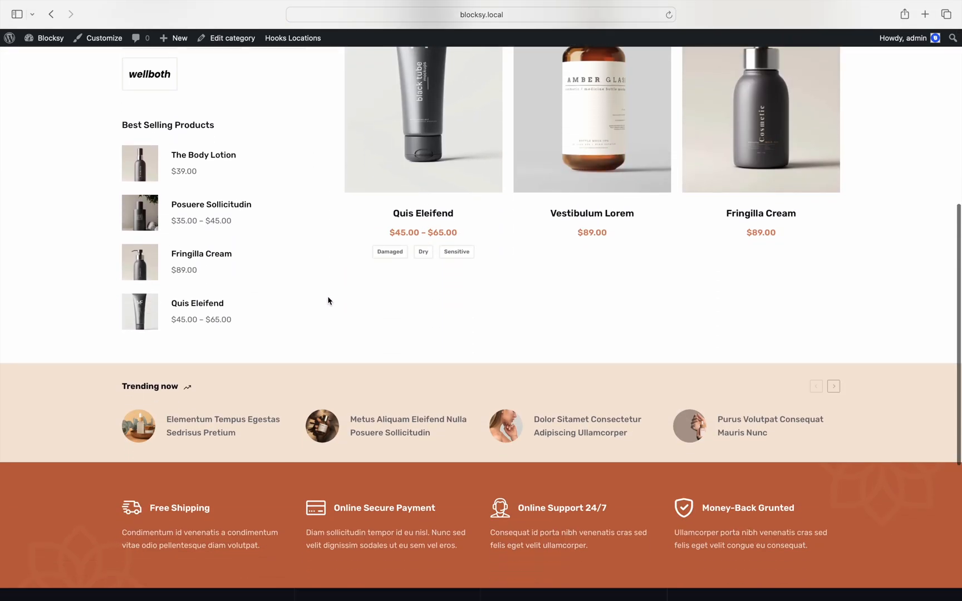